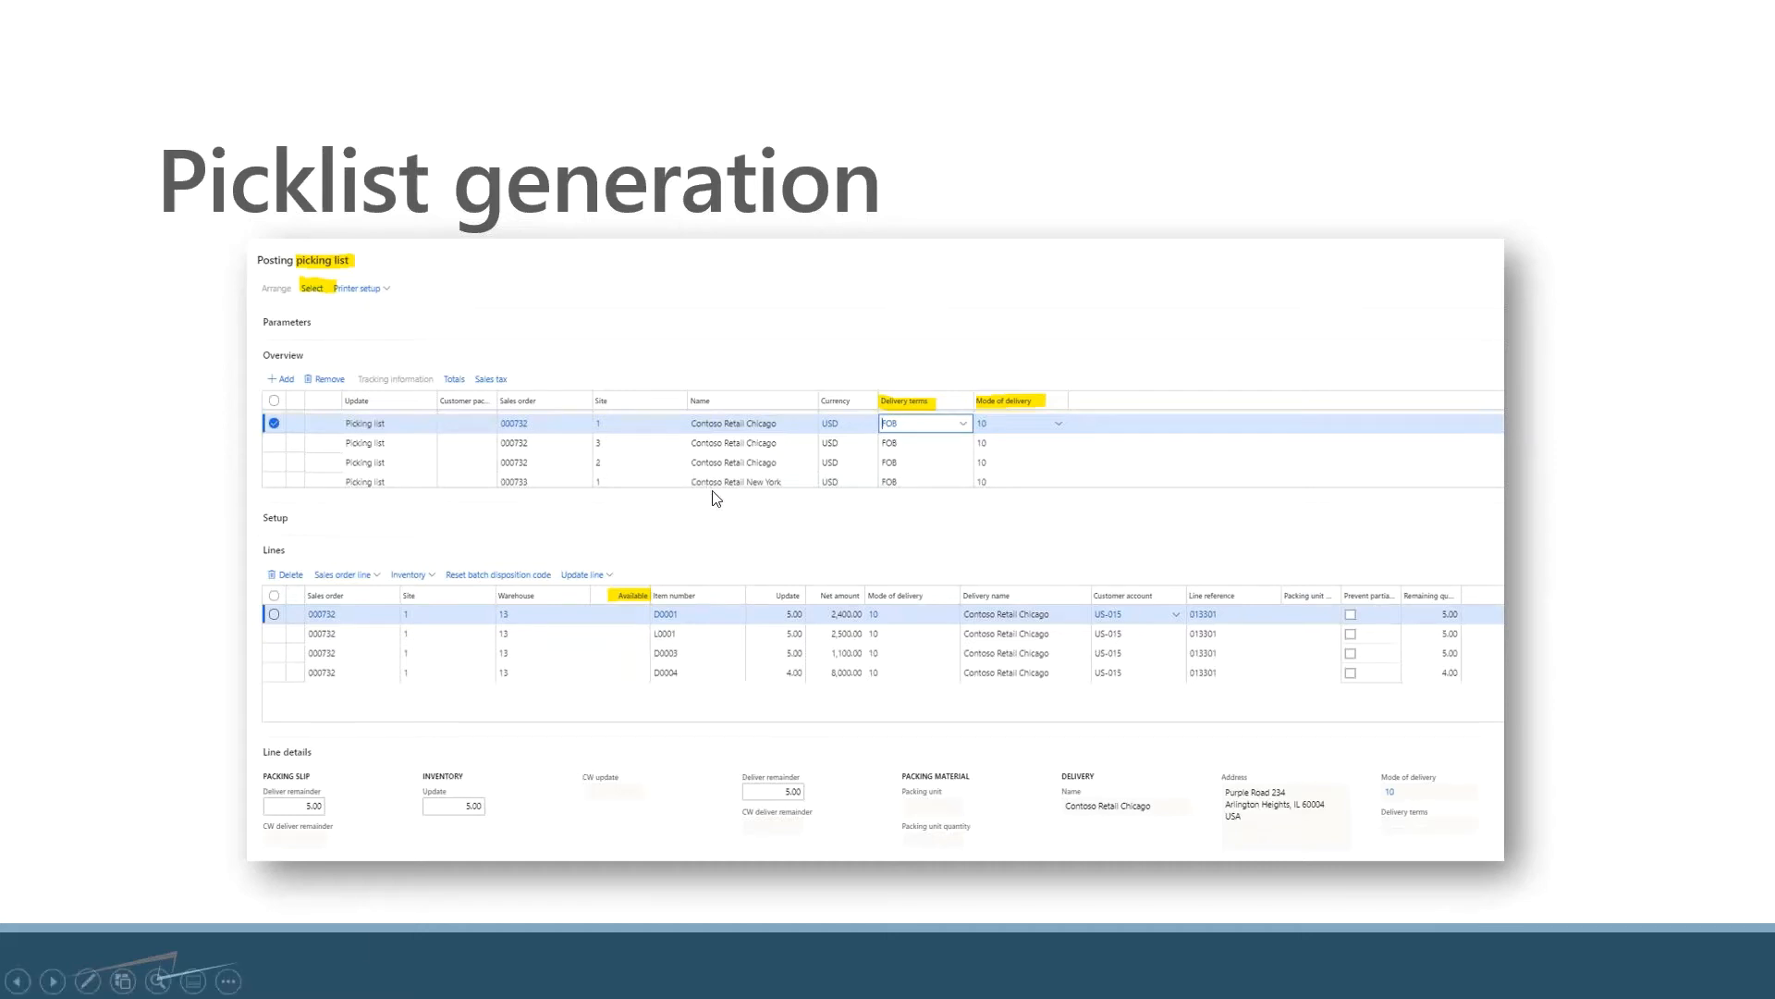
pyautogui.moveTo(722, 505)
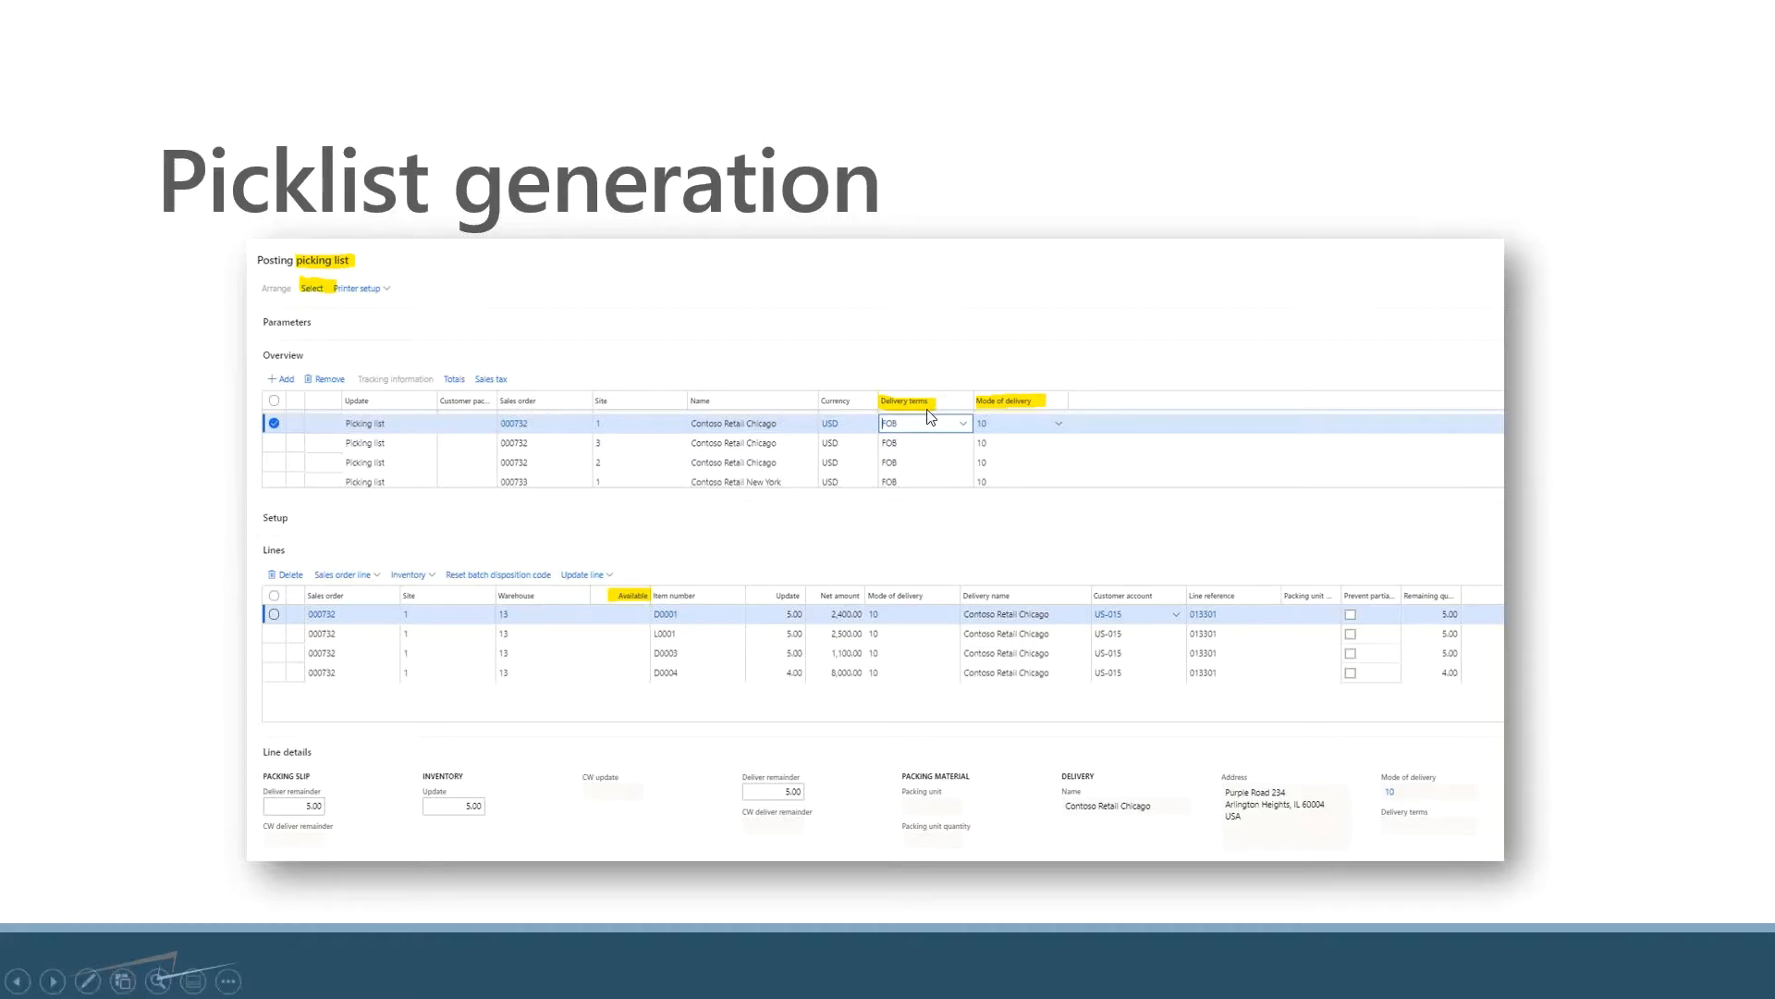
pyautogui.moveTo(359, 397)
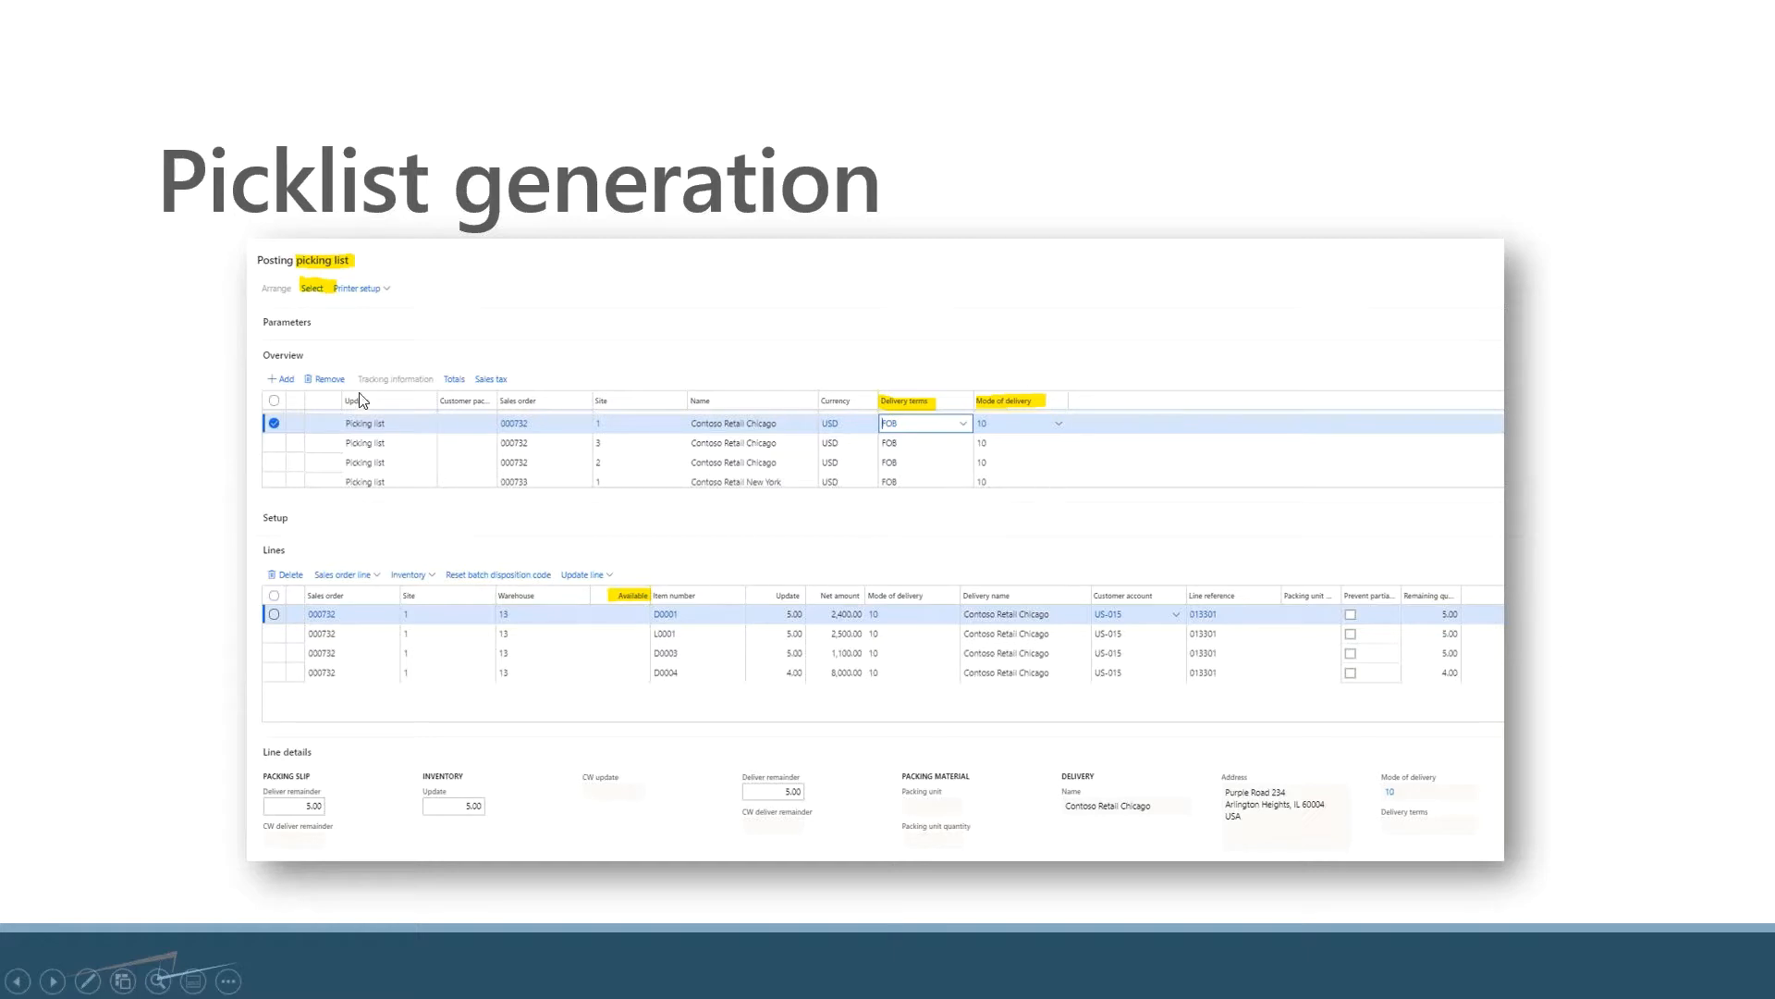
pyautogui.moveTo(745, 516)
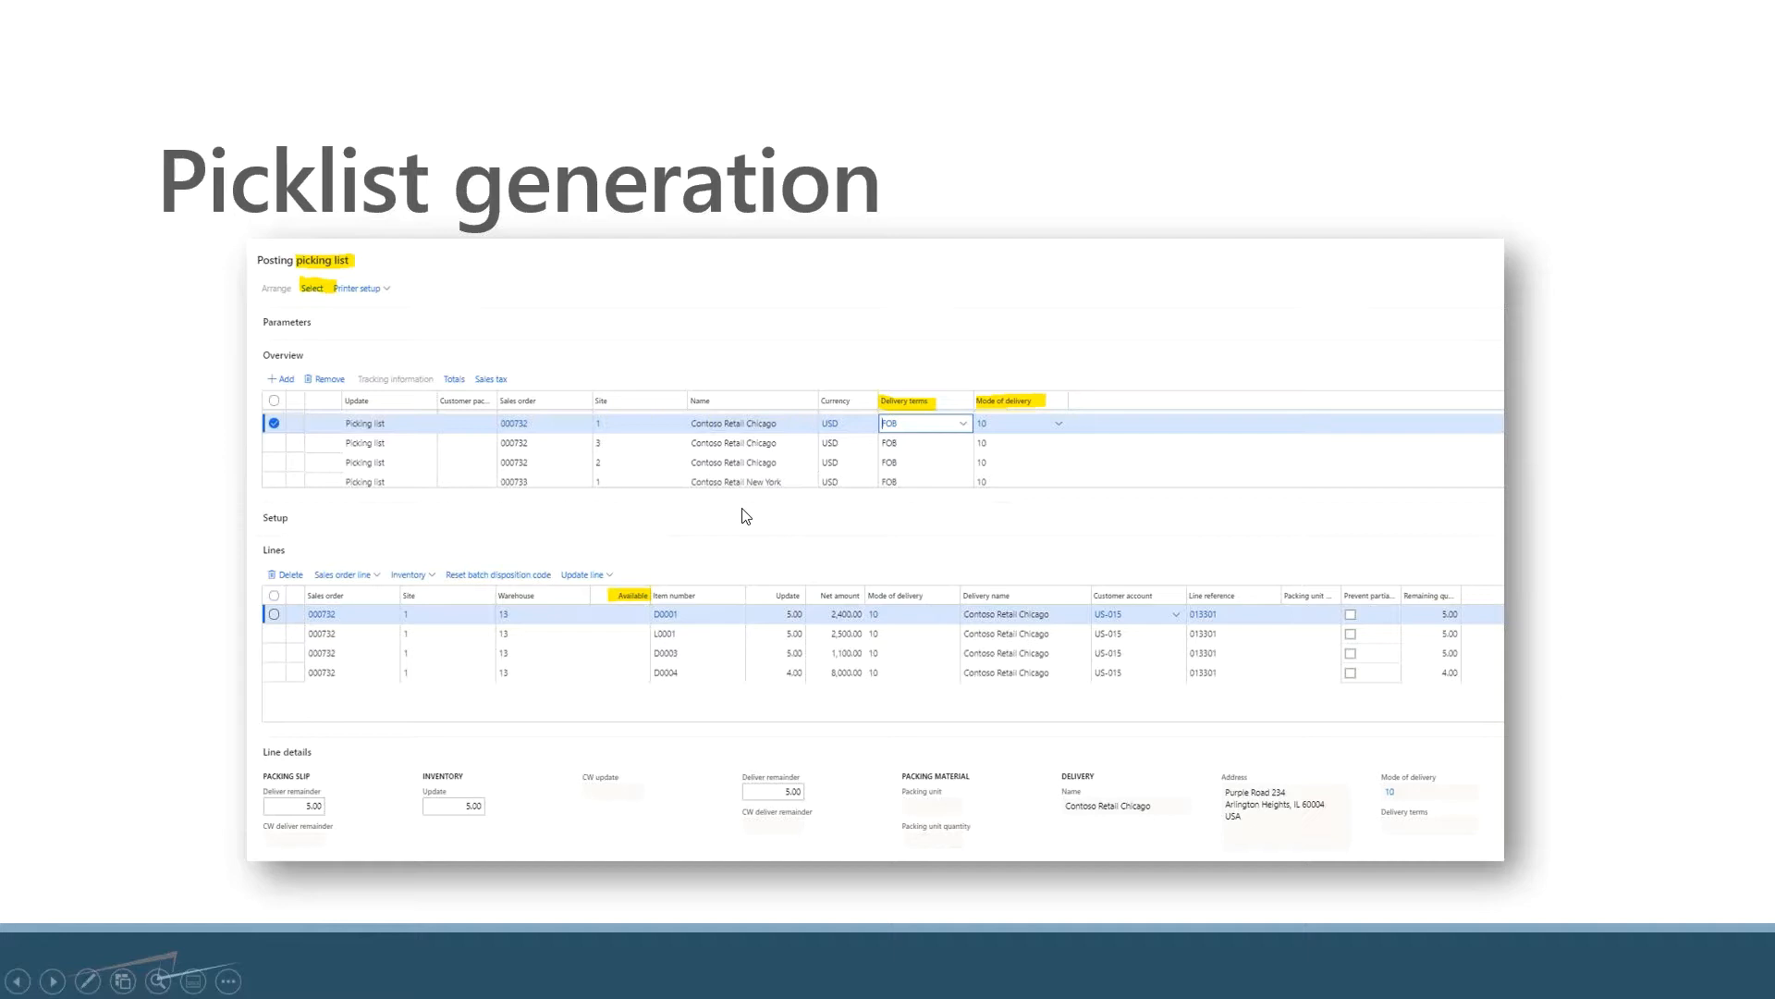
pyautogui.moveTo(918, 403)
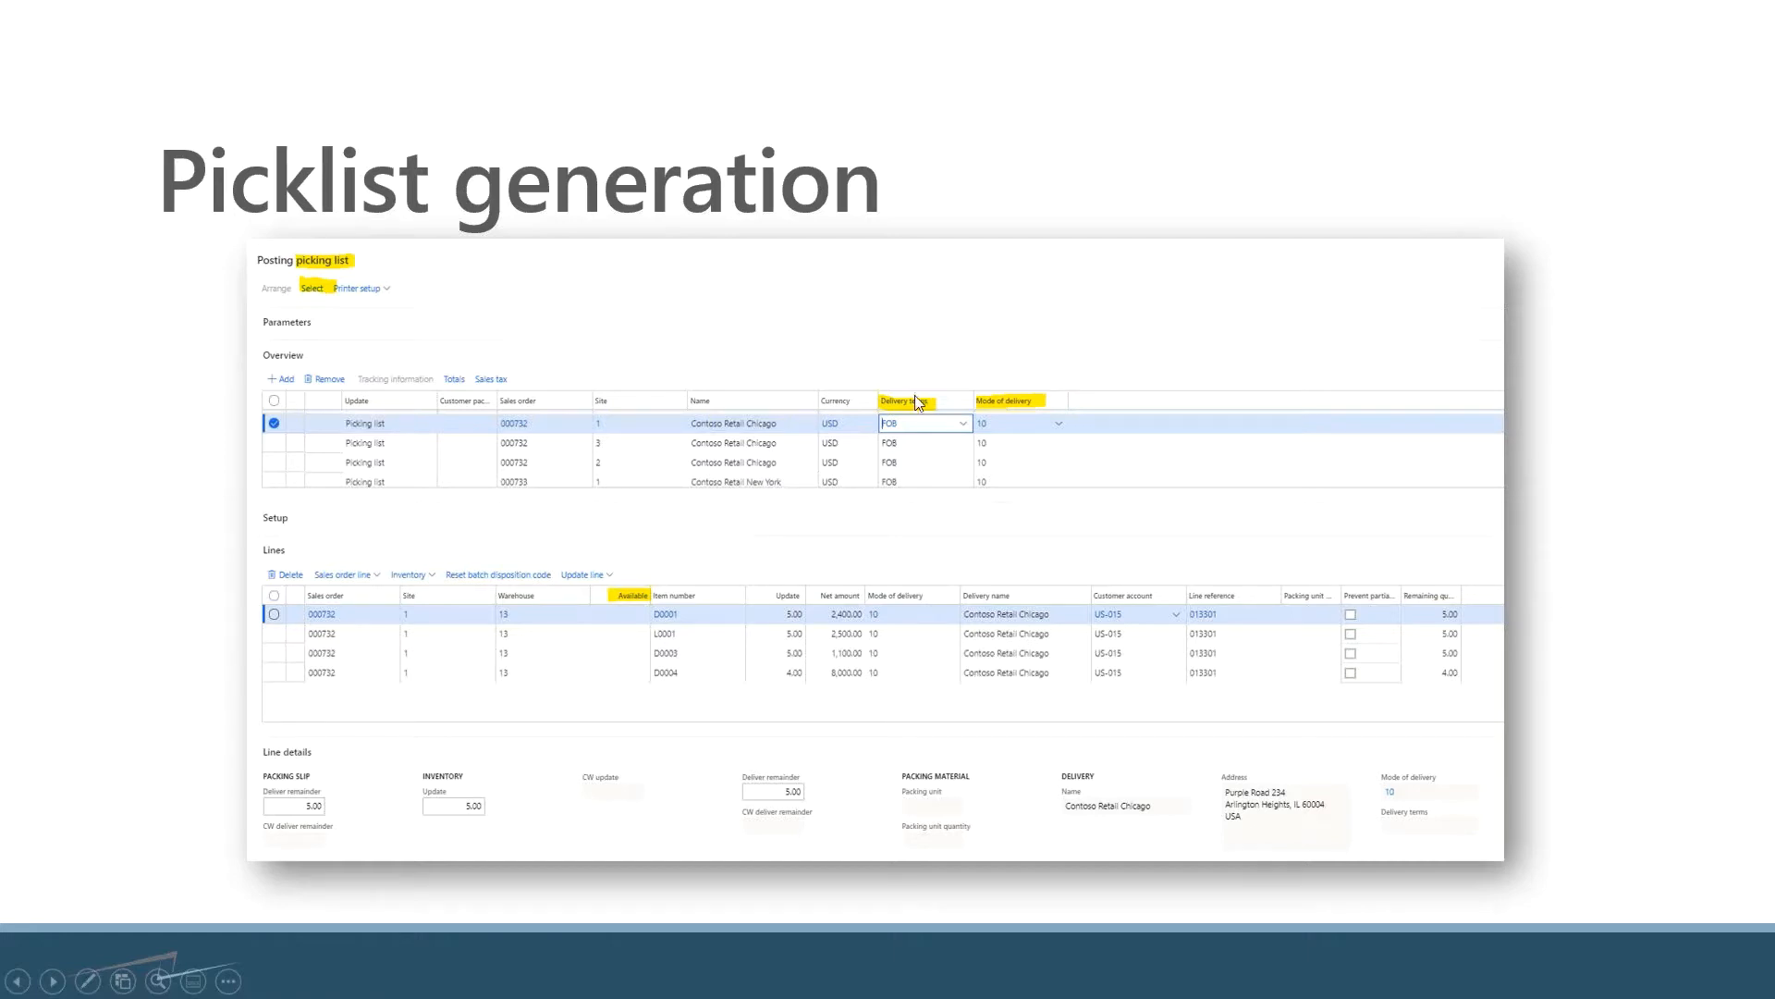
pyautogui.moveTo(1003, 416)
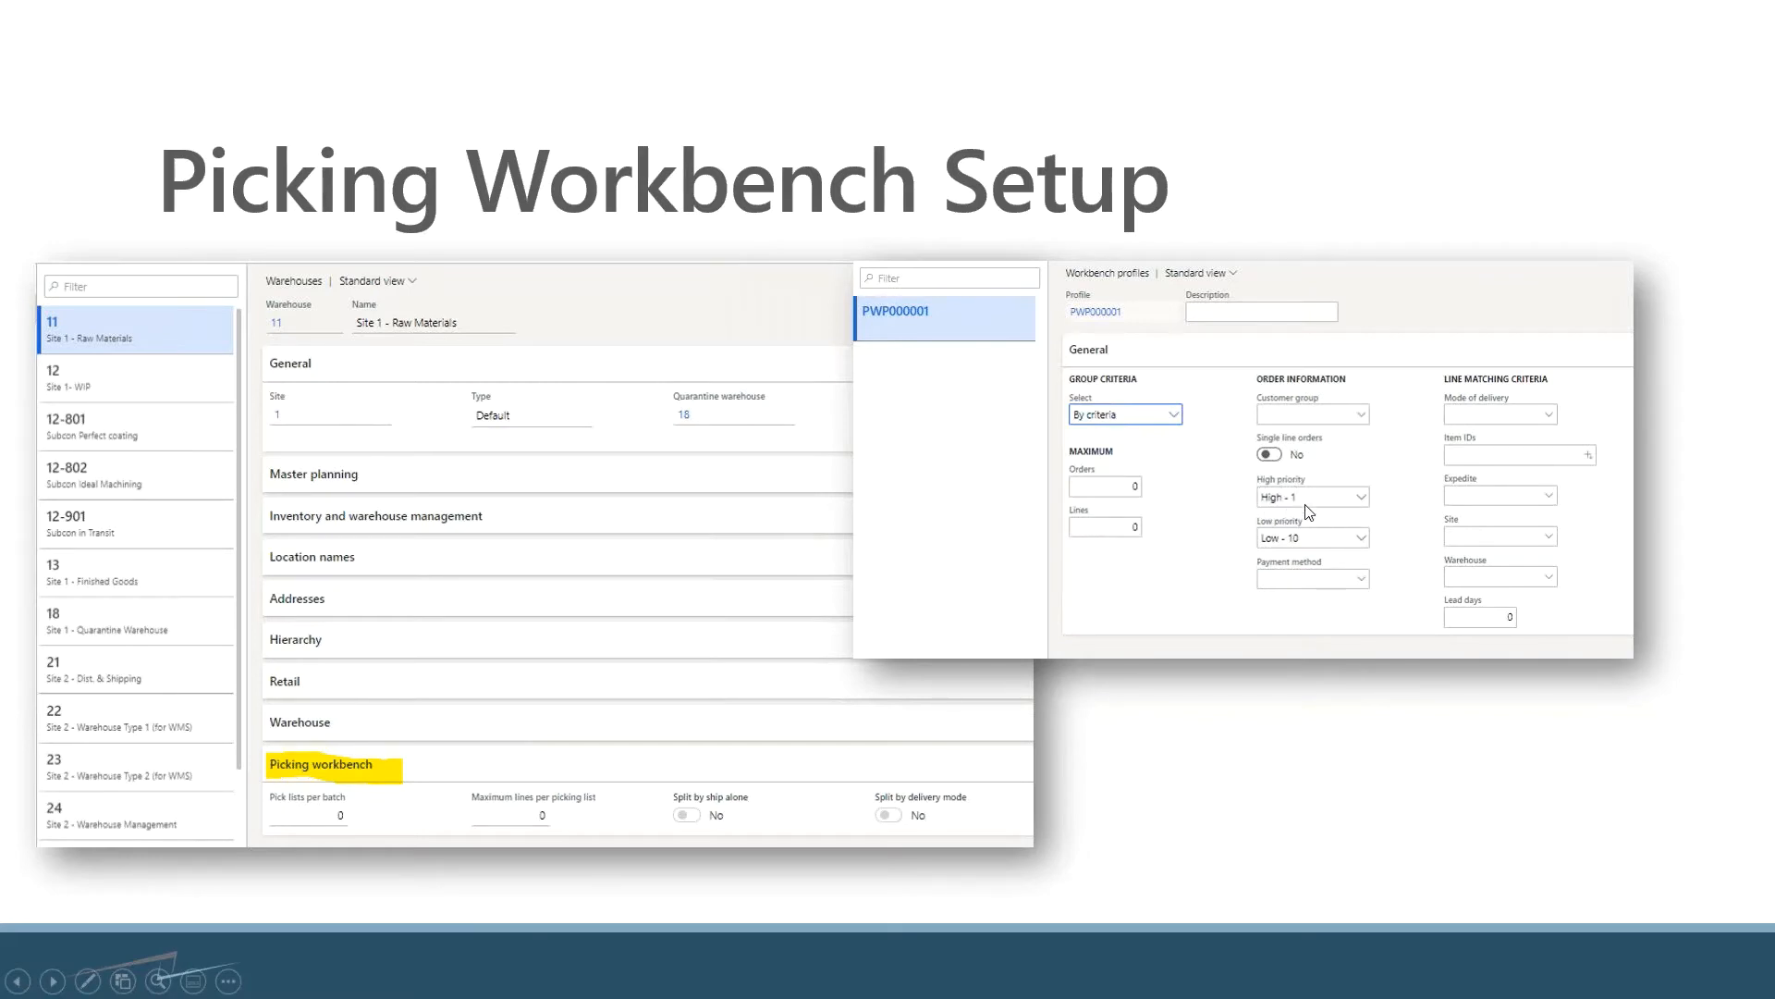
pyautogui.moveTo(1276, 531)
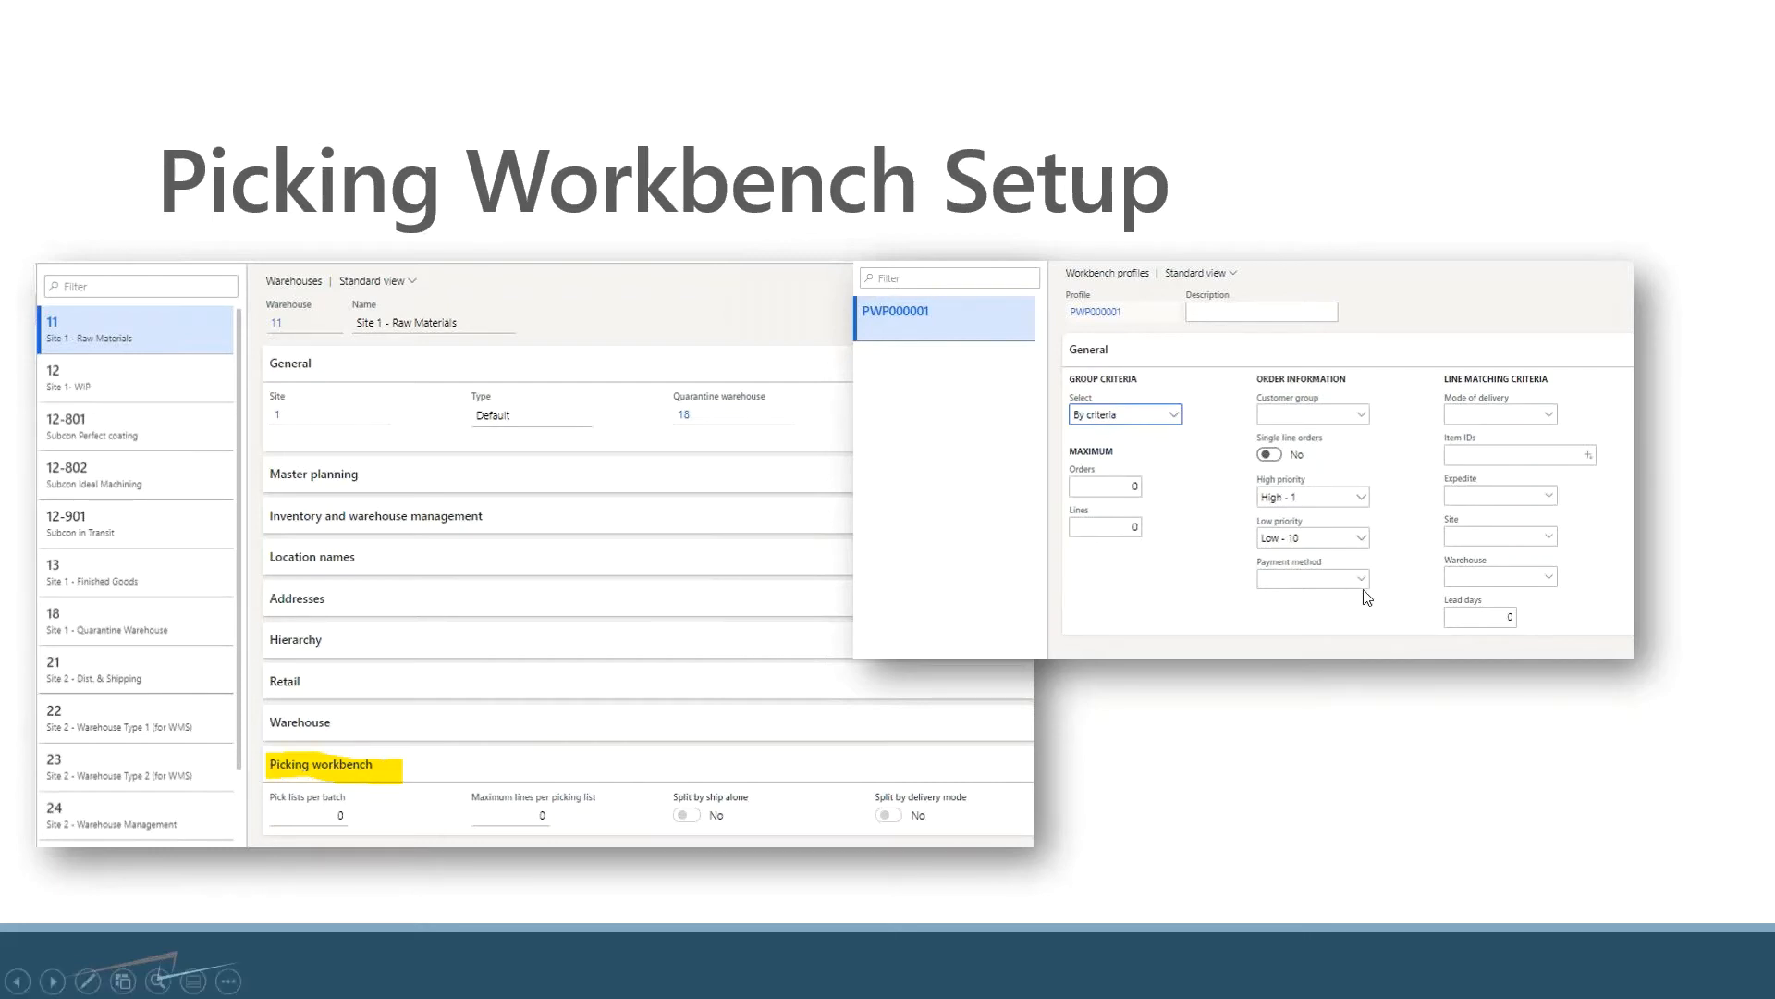
pyautogui.moveTo(1363, 598)
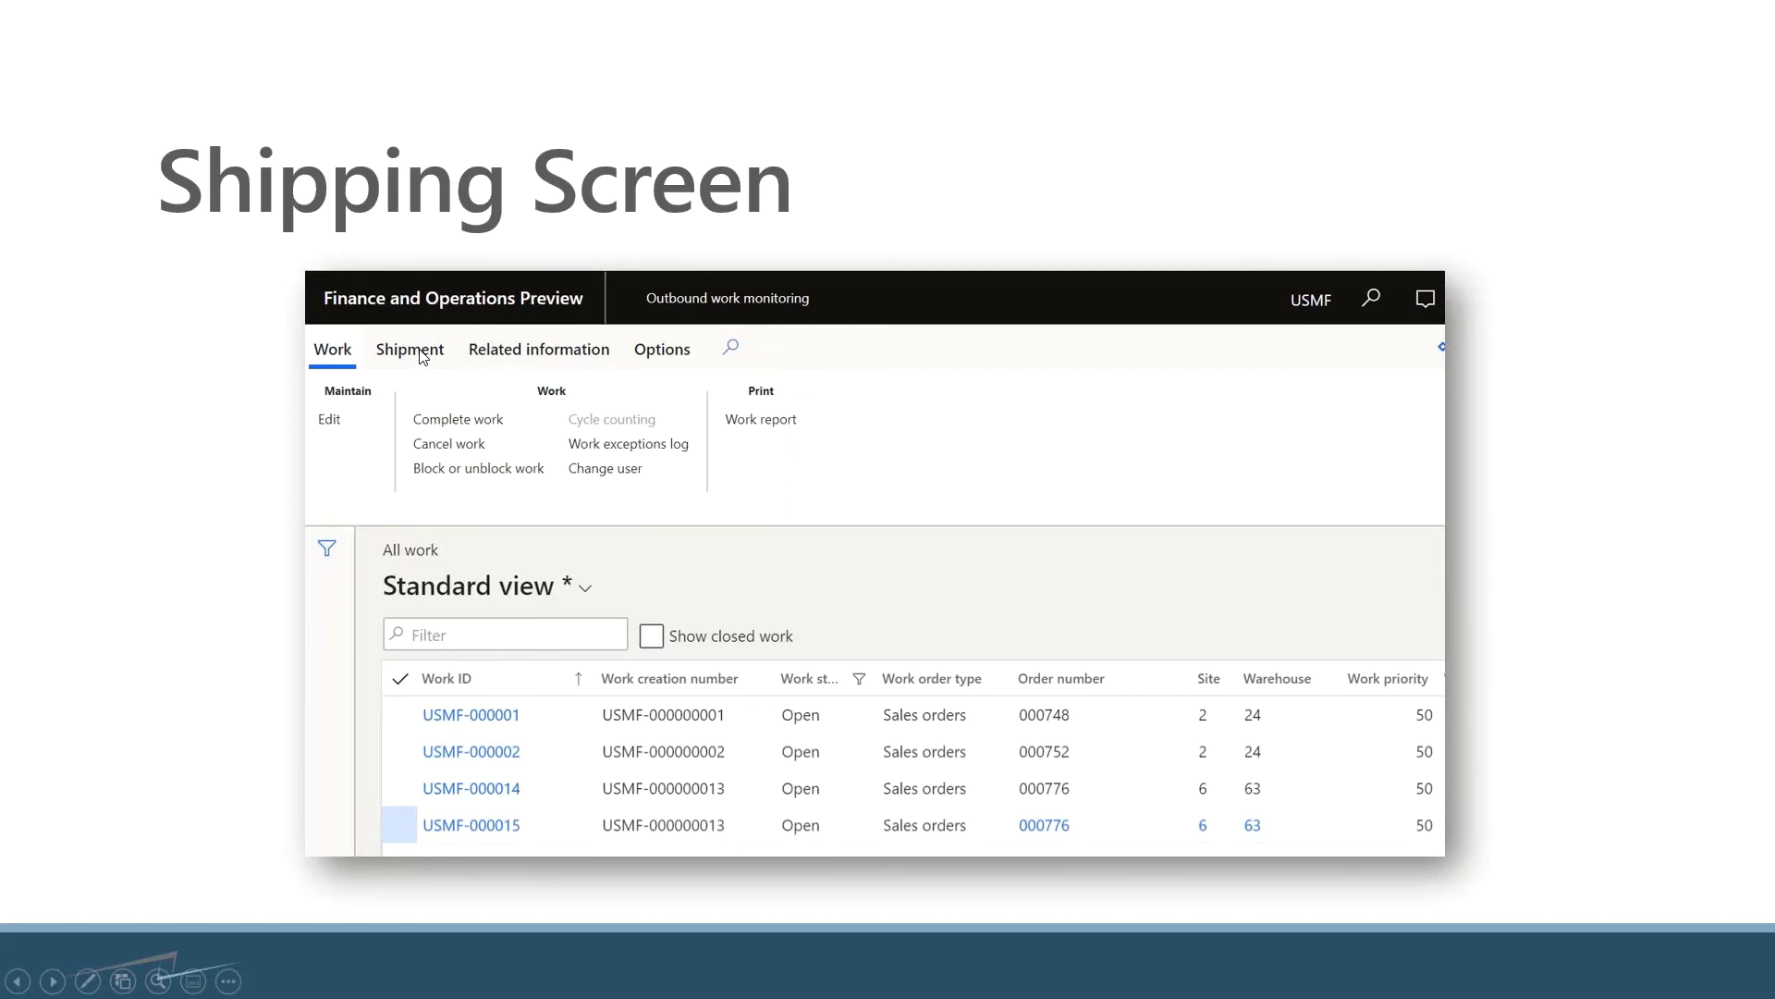
pyautogui.moveTo(877, 802)
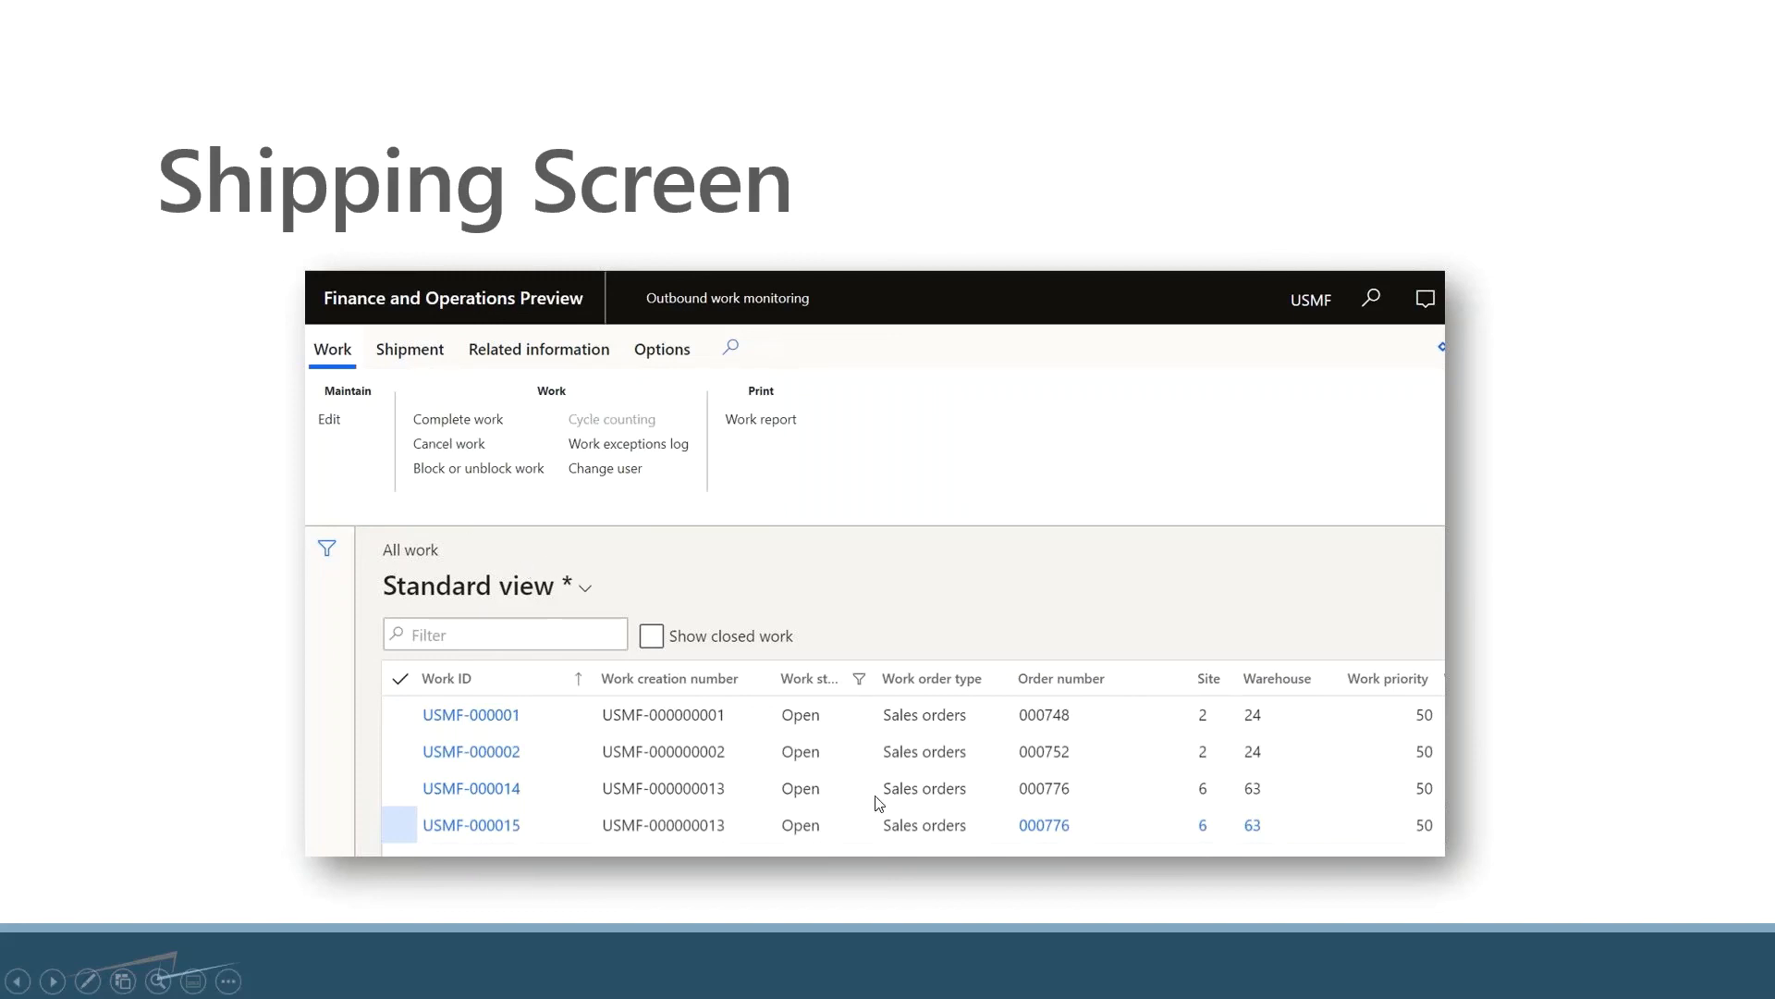
pyautogui.moveTo(1081, 797)
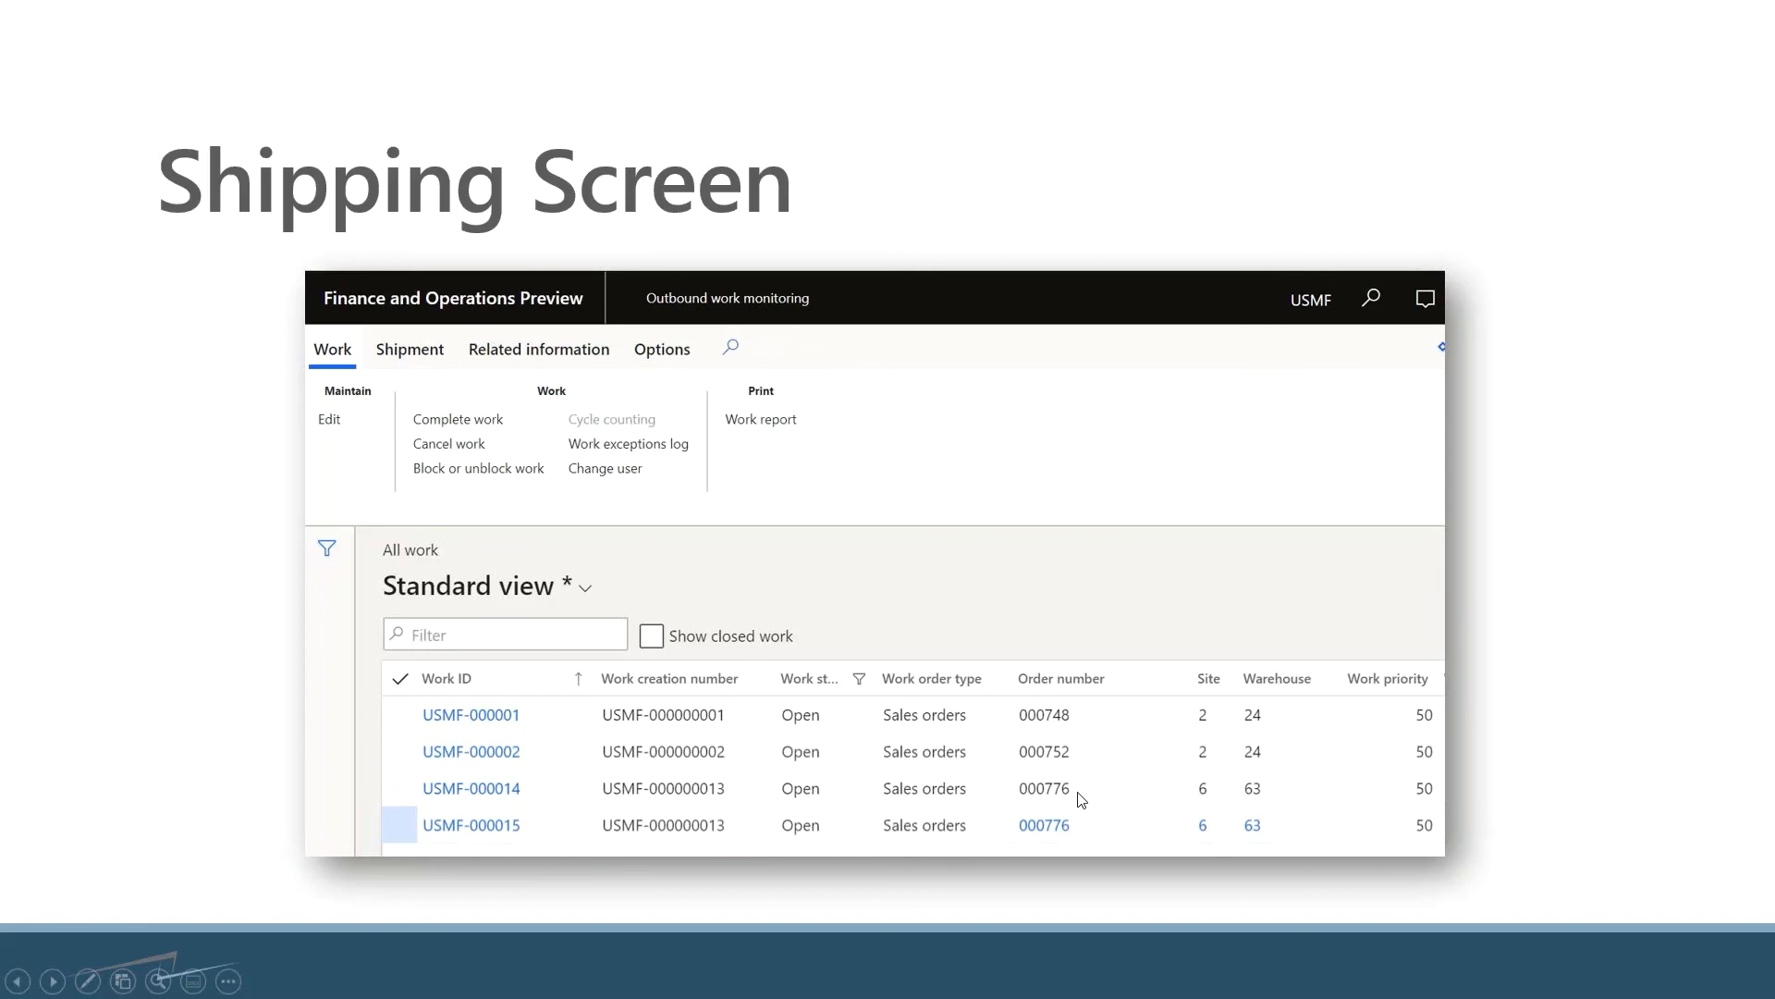
pyautogui.moveTo(1453, 809)
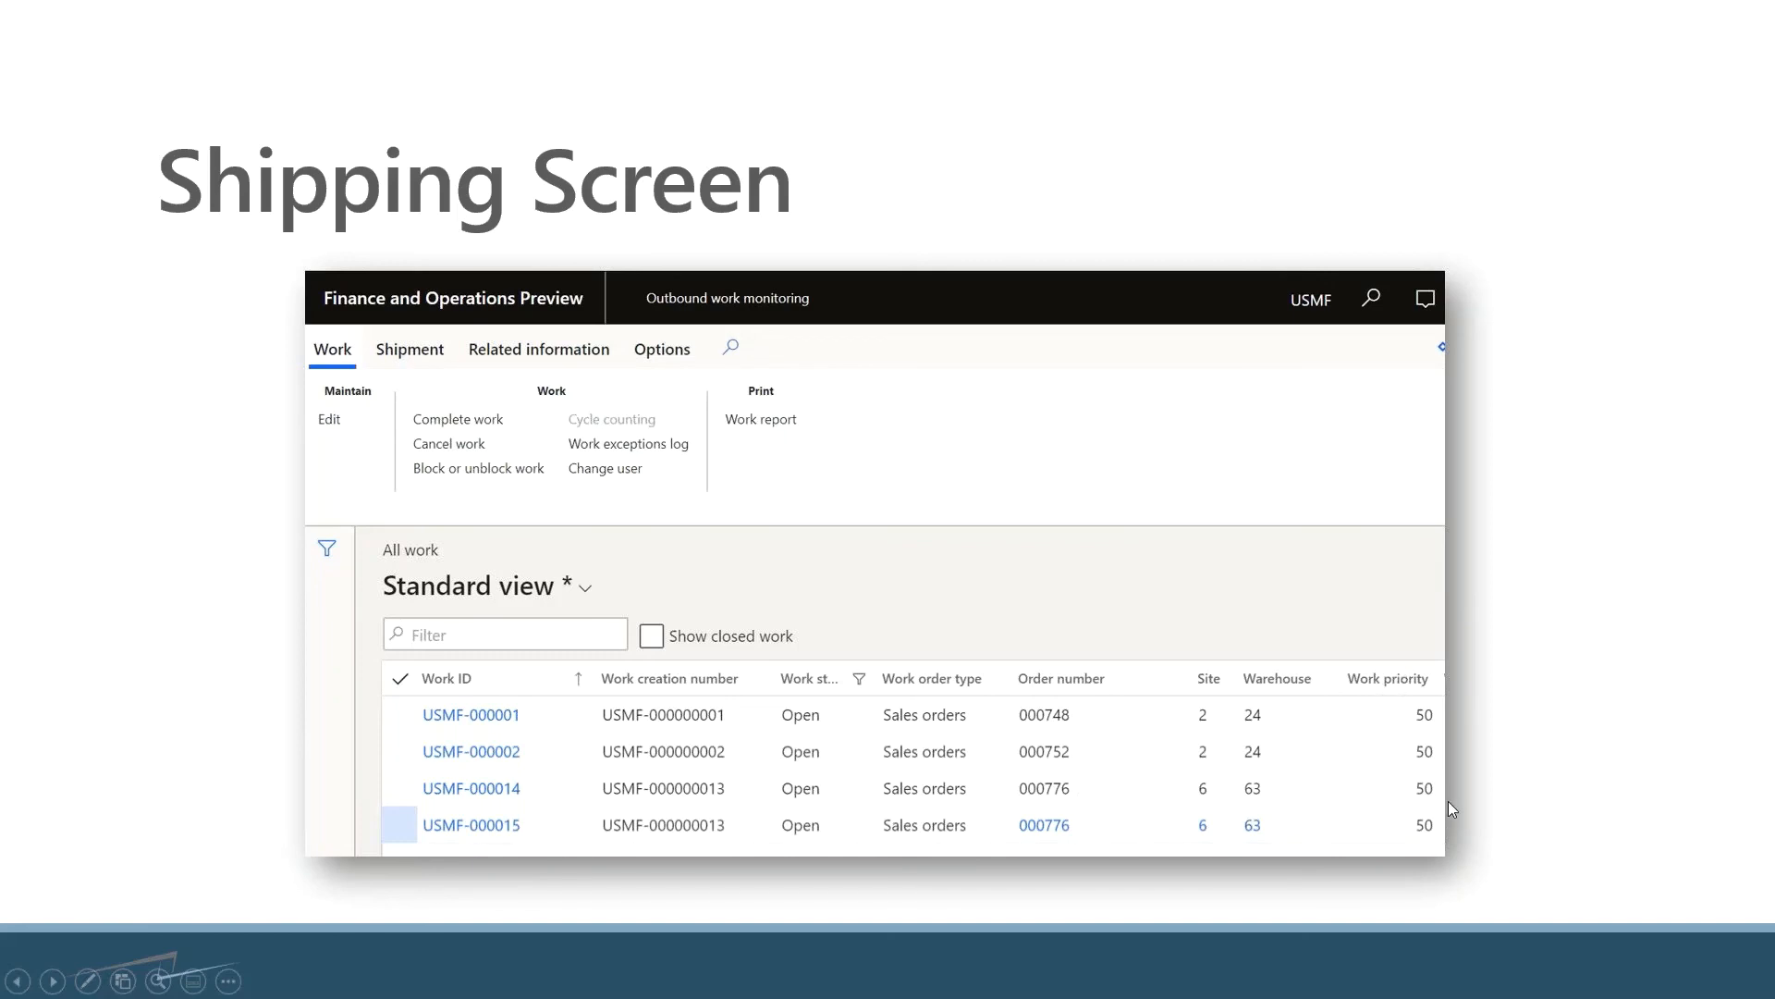
pyautogui.moveTo(1459, 807)
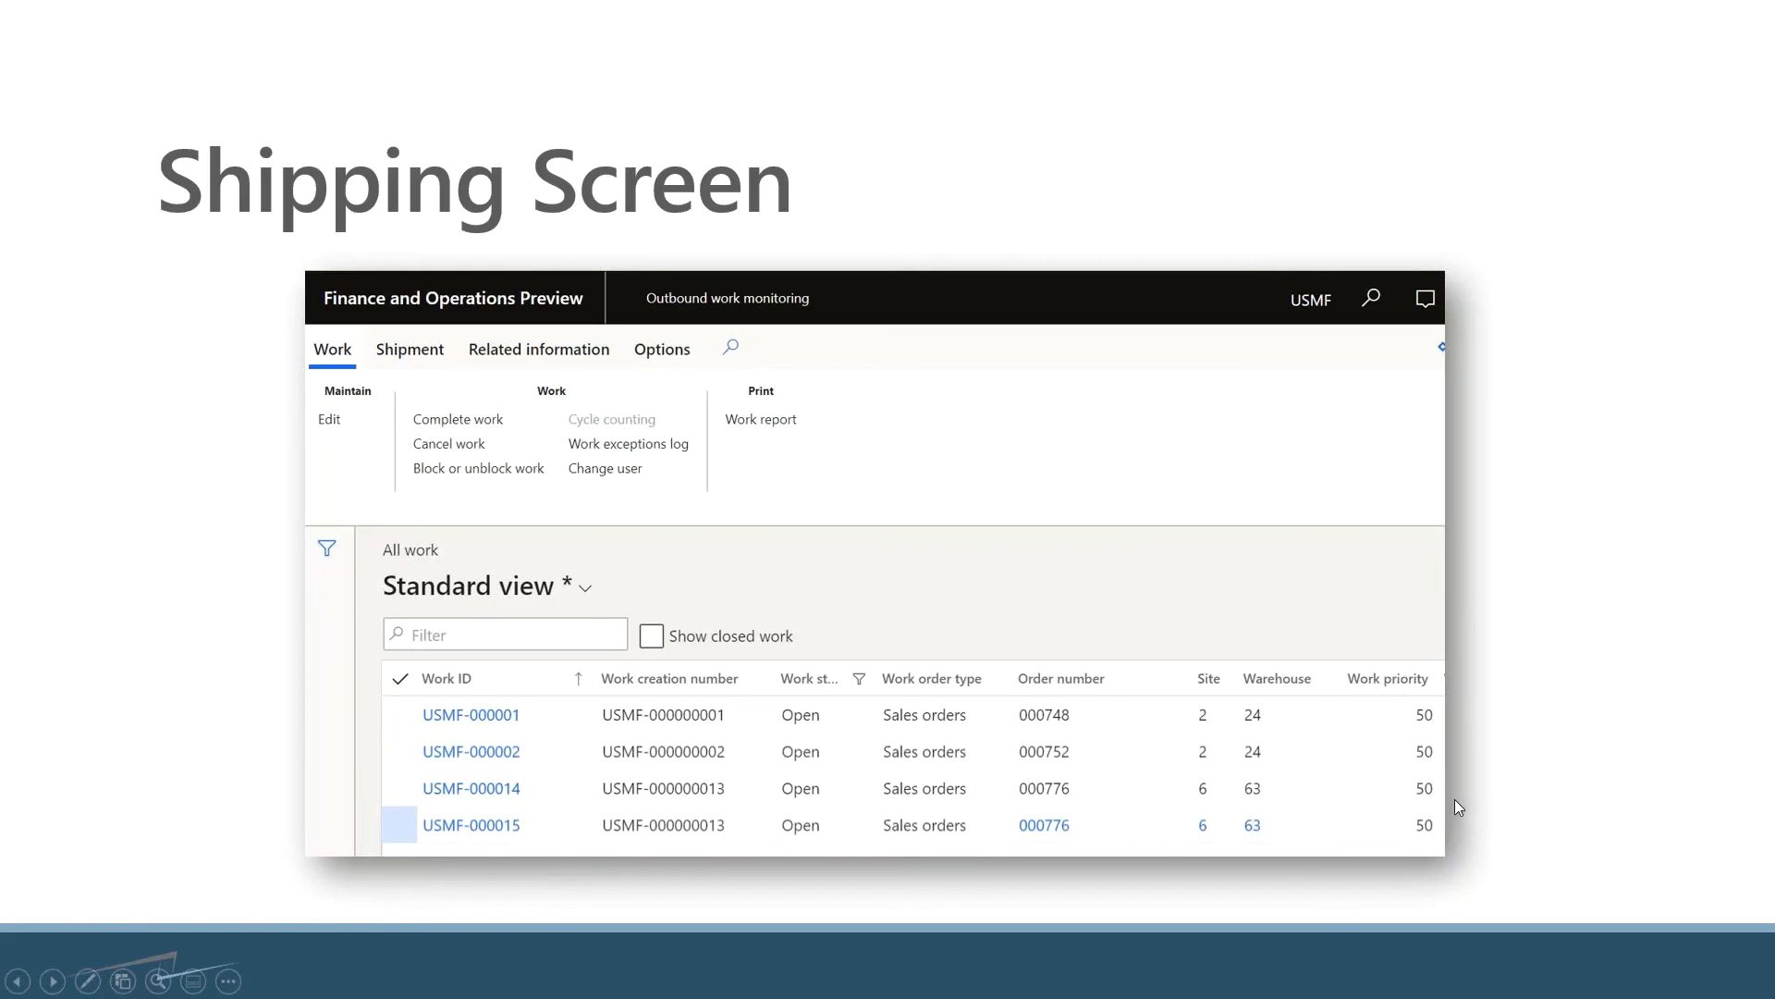